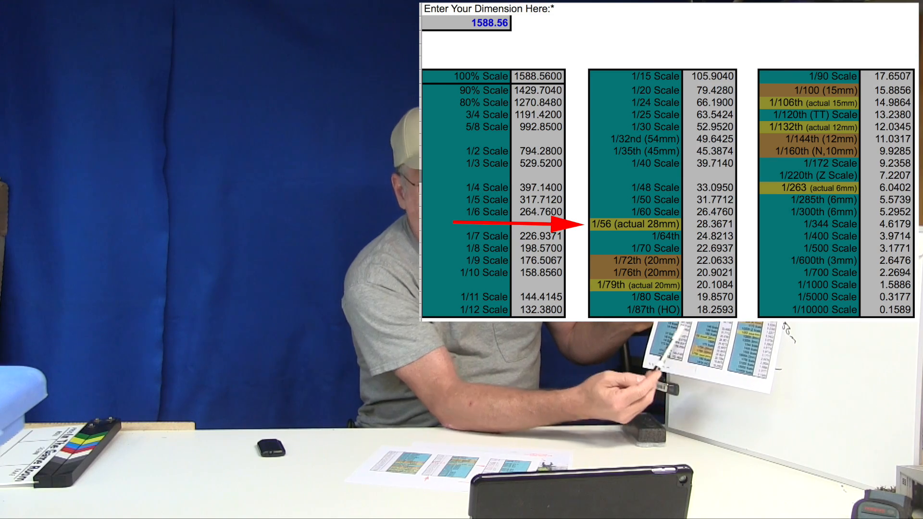
text(96)
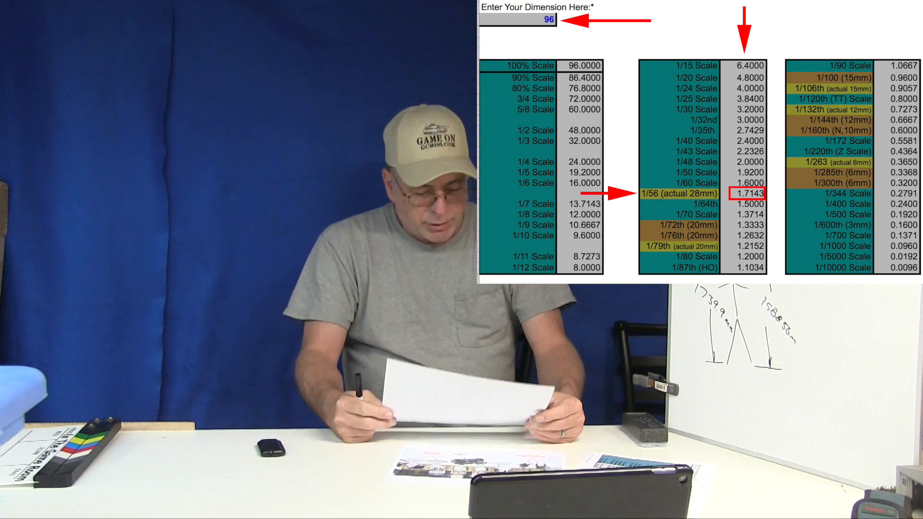
text(1588.56)
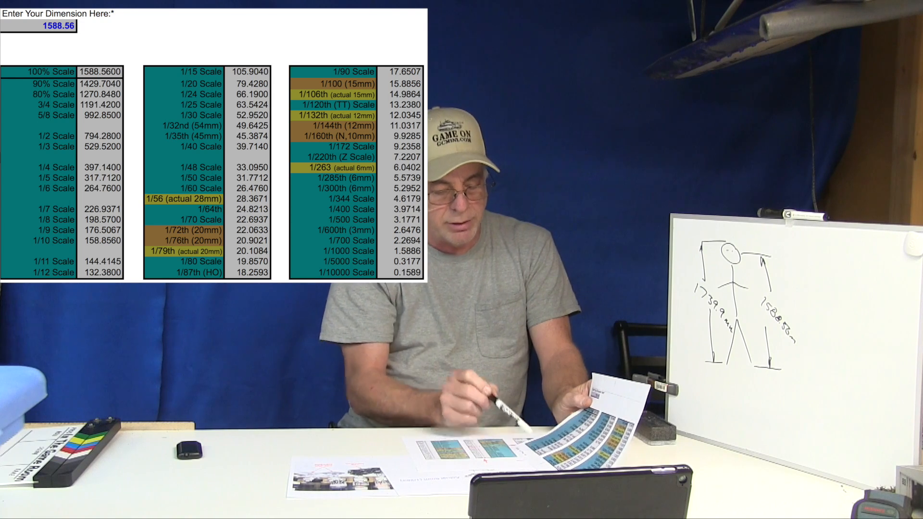